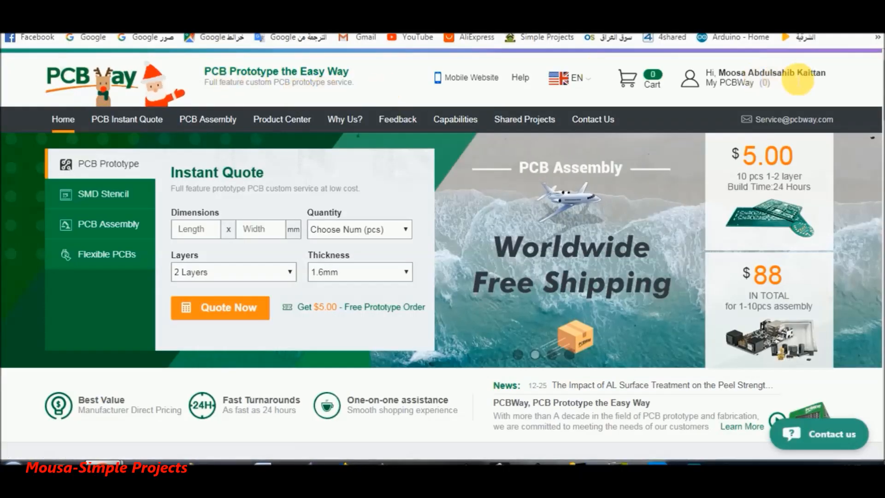
- Start a PCB quote with board size 100 x 100 mm and quantity 5 pcs
scroll(down, 3)
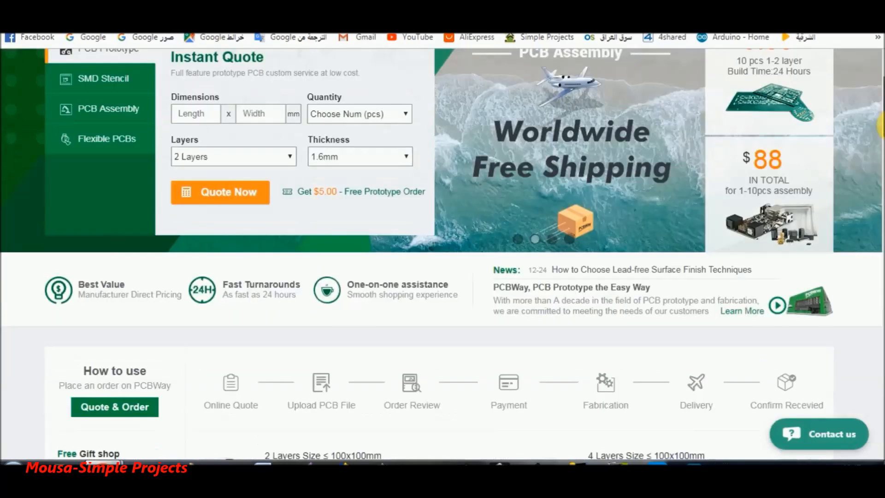
scroll(down, 3)
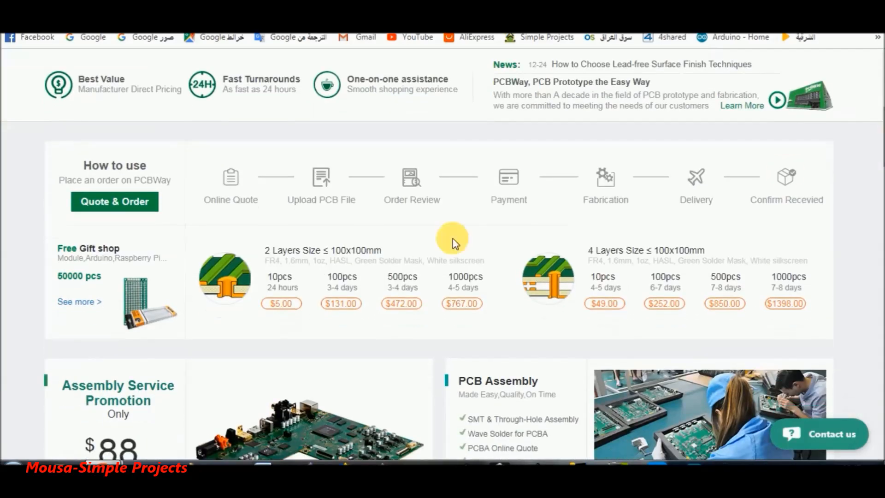
click(115, 201)
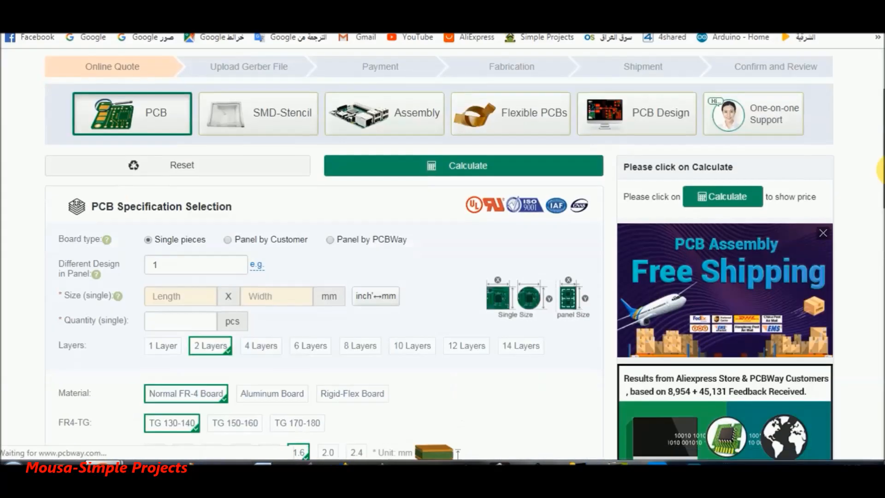
click(179, 269)
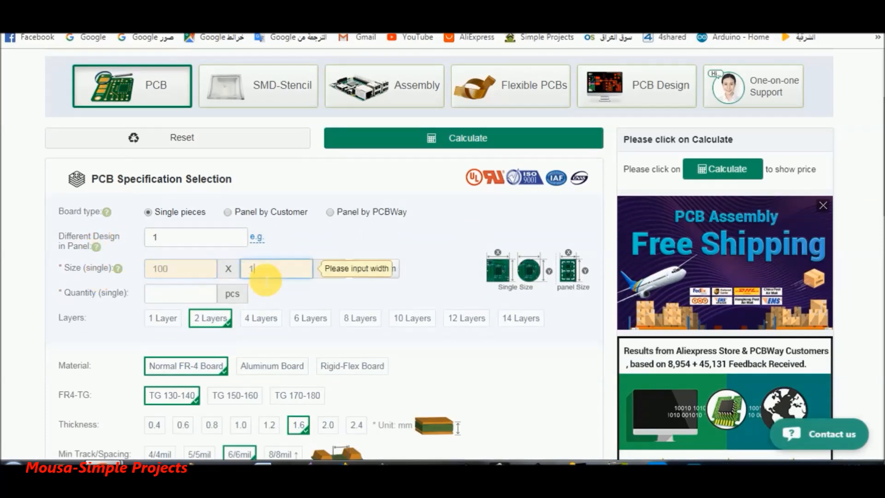
click(179, 293)
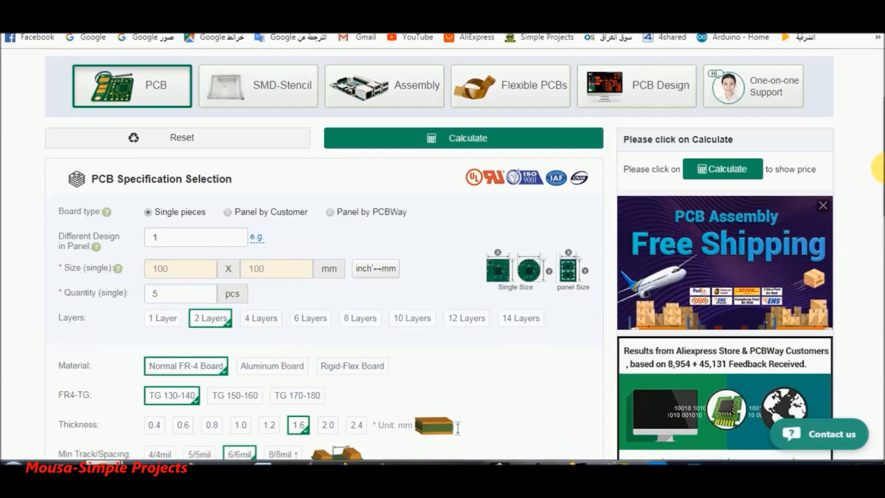
- Choose black solder mask and add the board to the cart, bringing up Gerber upload
scroll(down, 3)
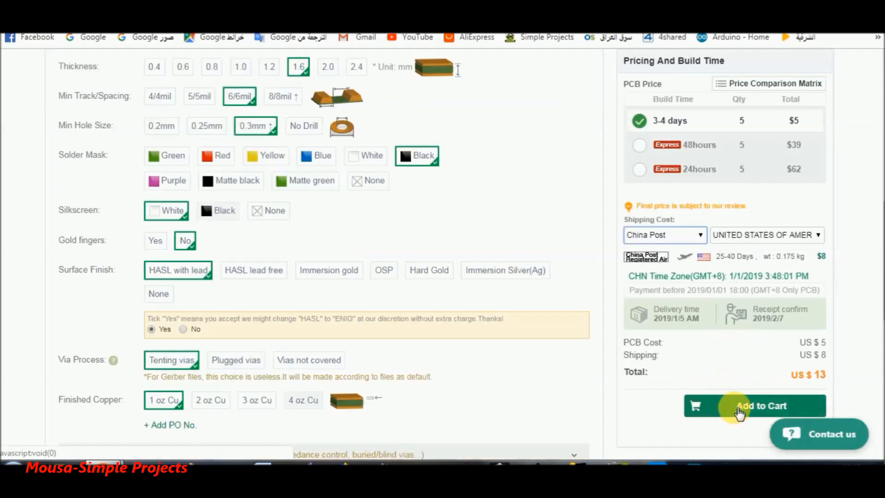
click(740, 407)
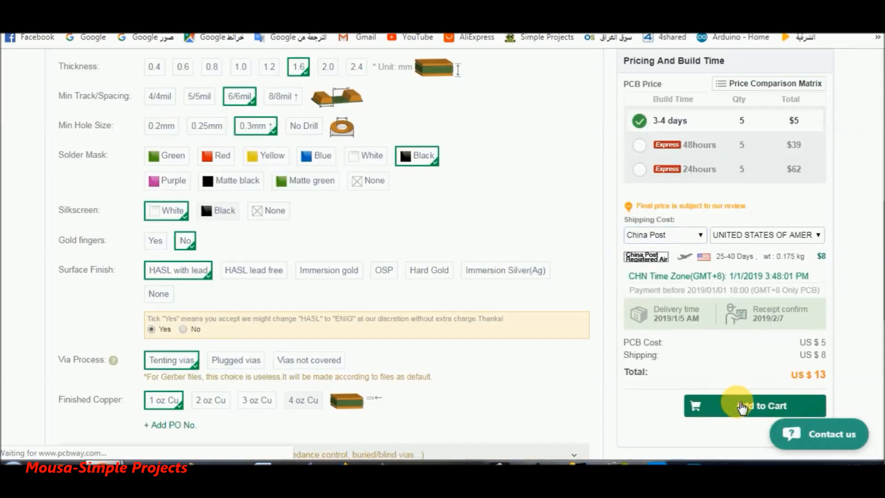
click(753, 405)
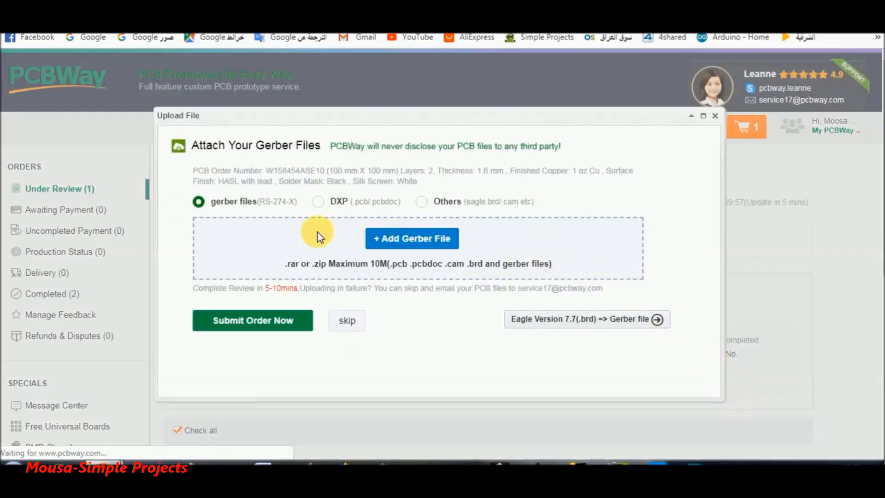